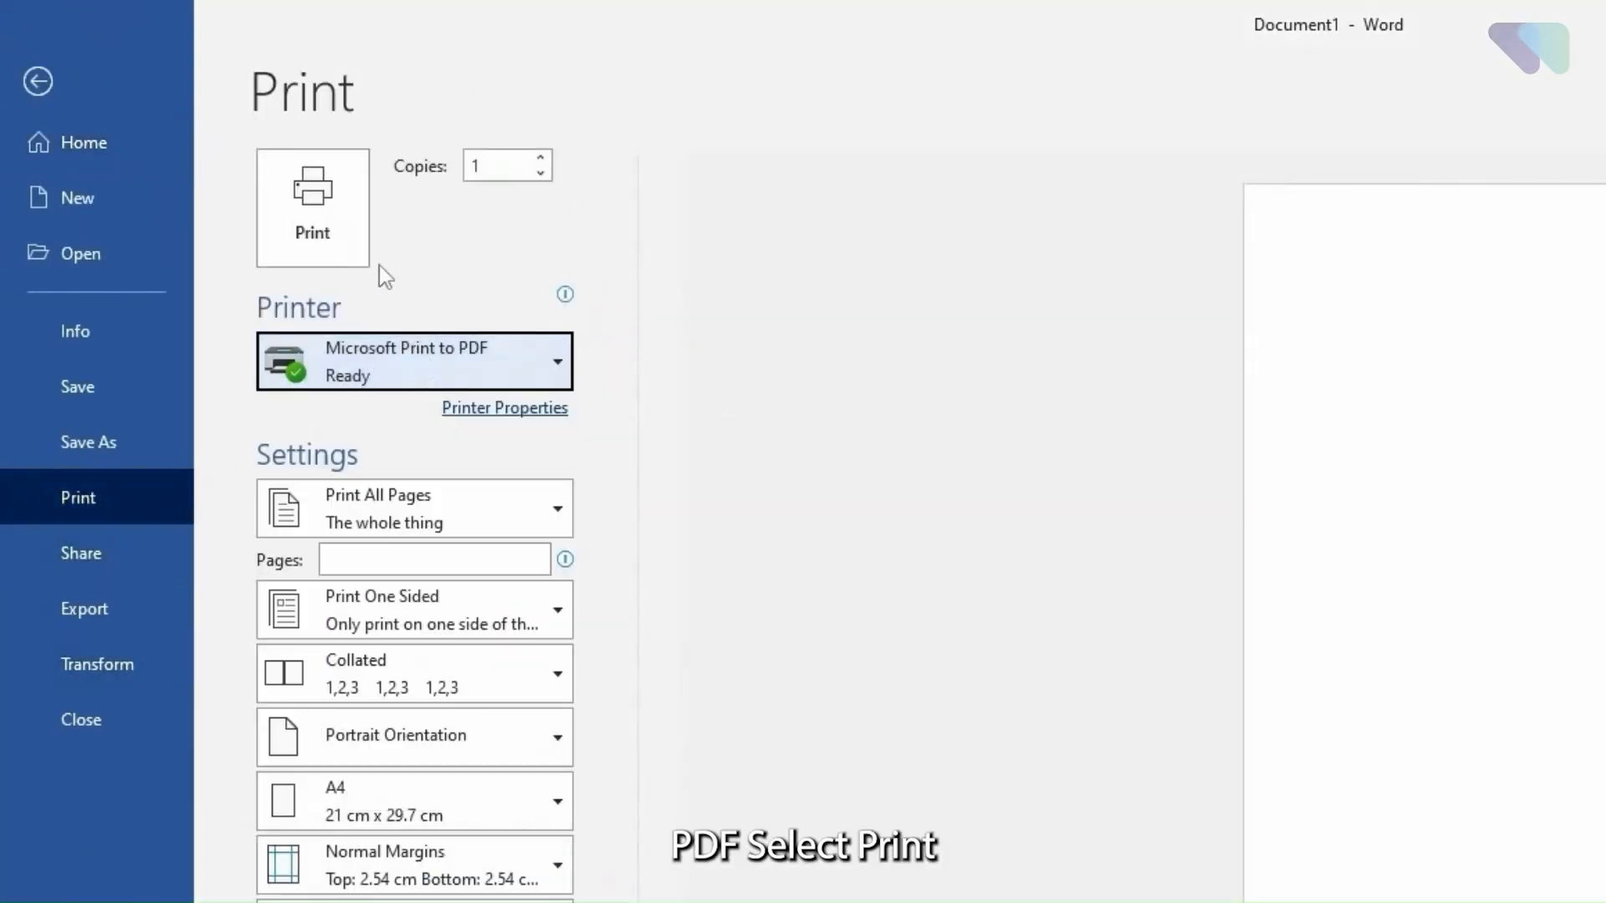
Start printing the document through Microsoft Print to PDF.
{"action": "left_click", "coordinate": [311, 208]}
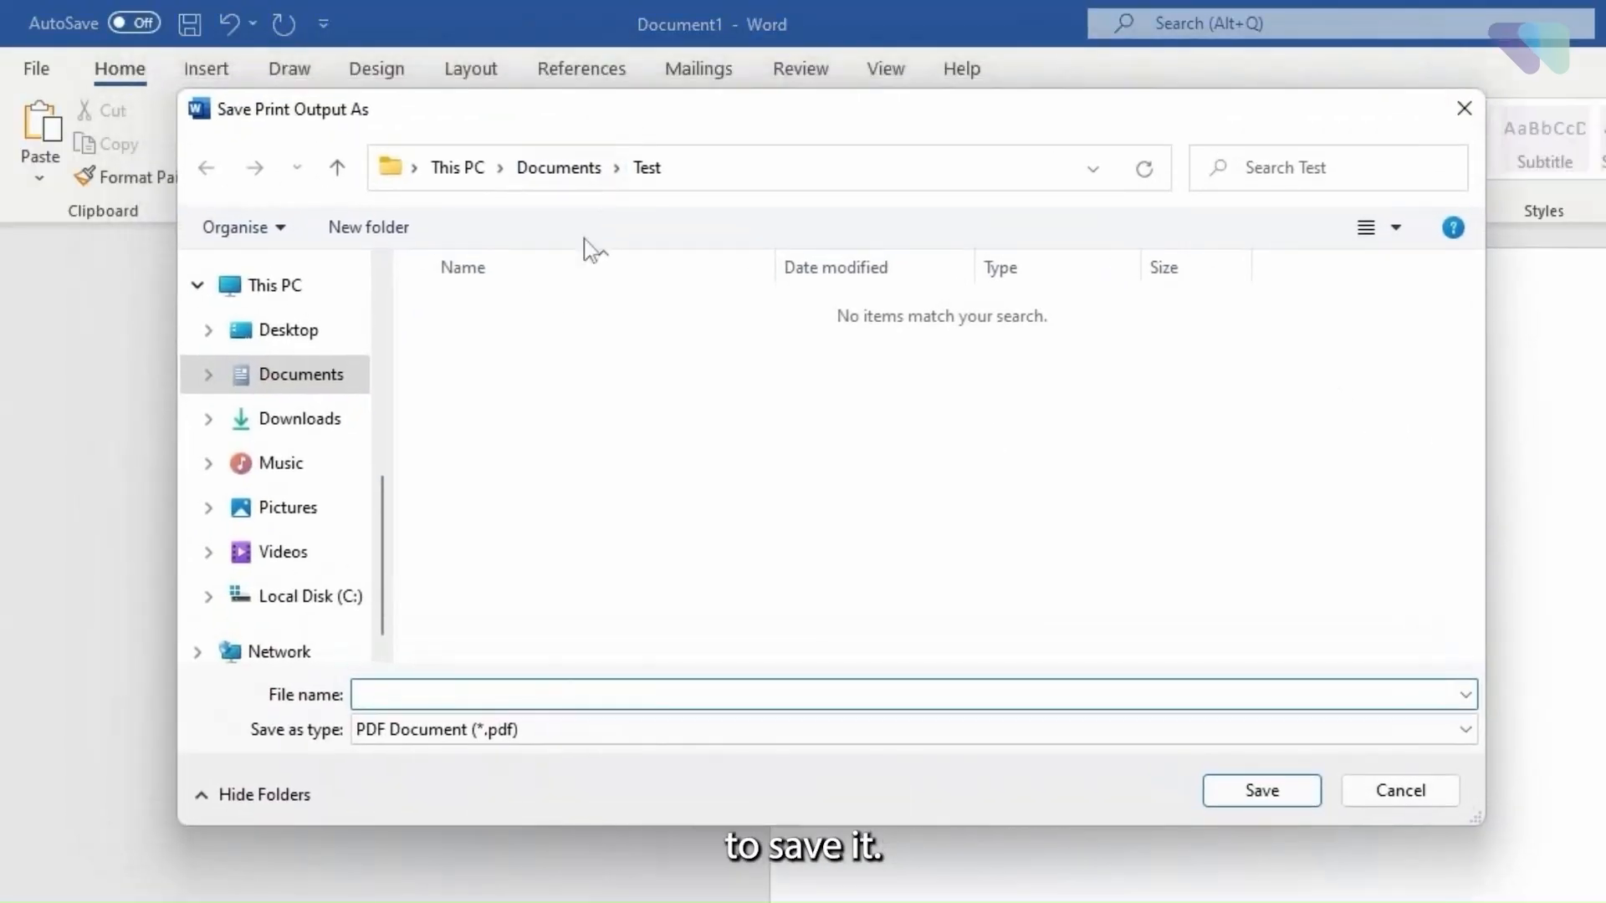
Name the output PDF 'Test' and save it in Documents\Test.
{"action": "left_click", "coordinate": [1265, 791]}
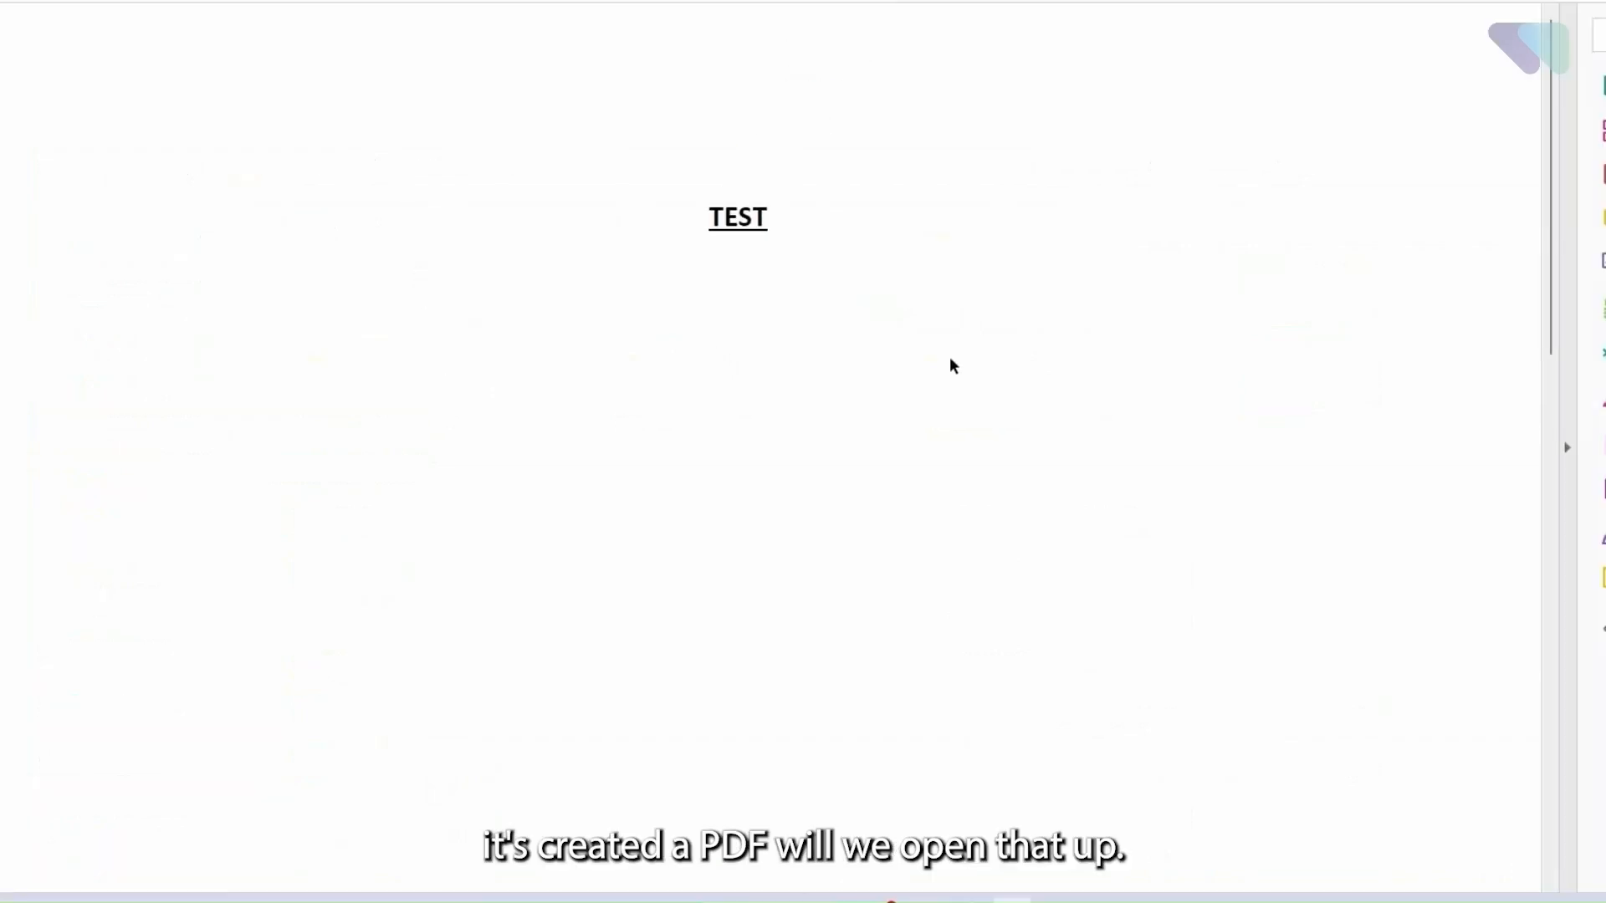